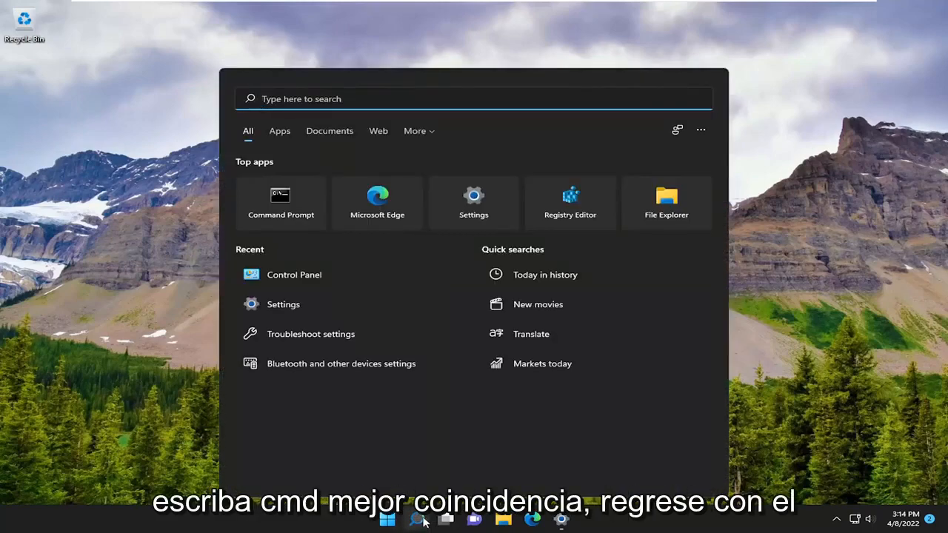
Launch an elevated Command Prompt from a cmd search and approve the UAC prompt
{"action": "type", "text": "cmd"}
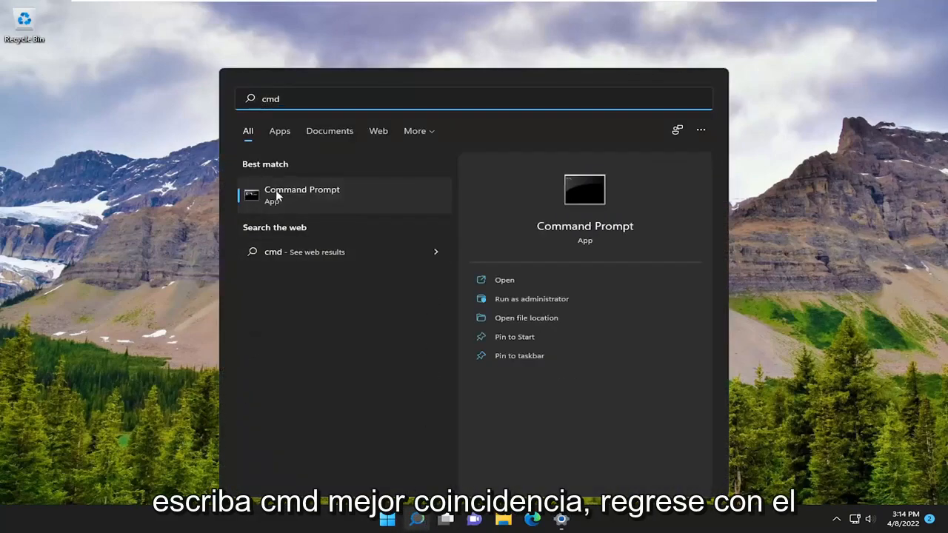
{"action": "right_click", "coordinate": [302, 194]}
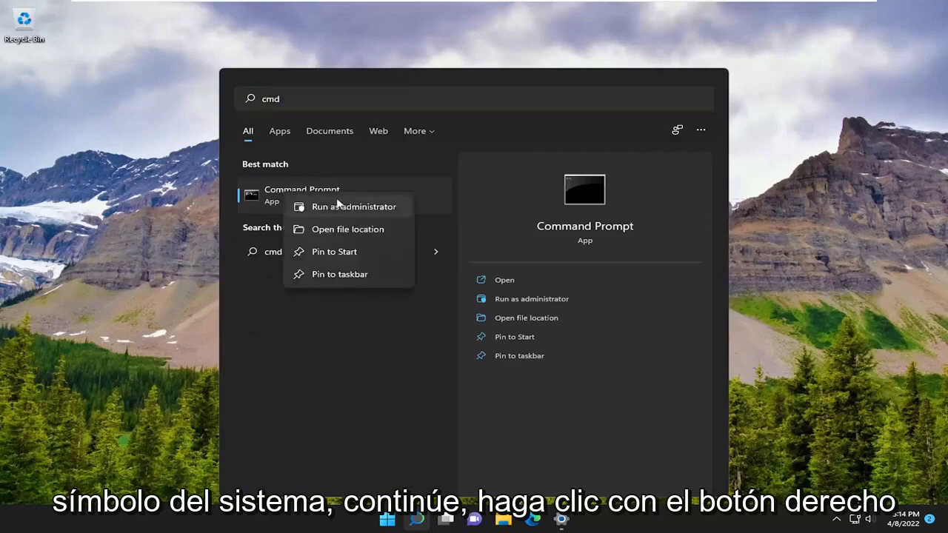
{"action": "left_click", "coordinate": [353, 207]}
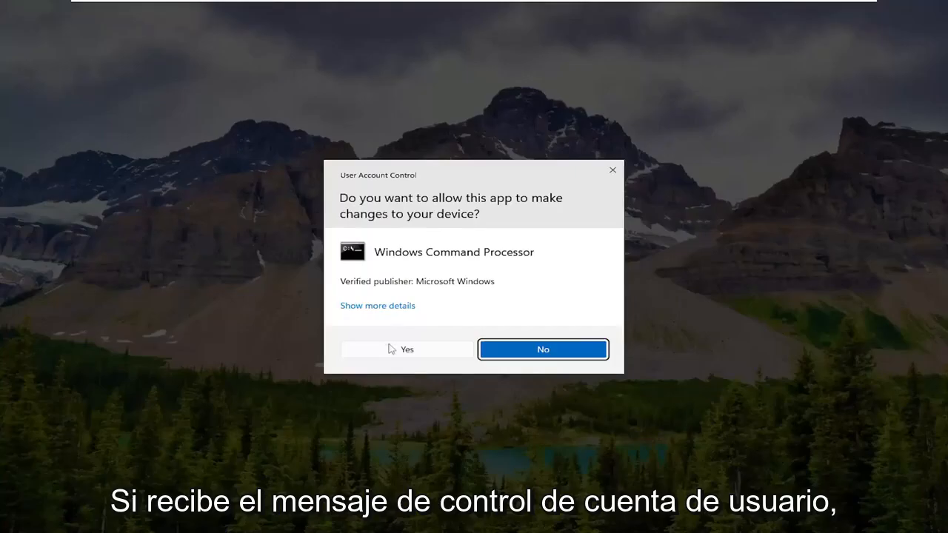
{"action": "left_click", "coordinate": [406, 350]}
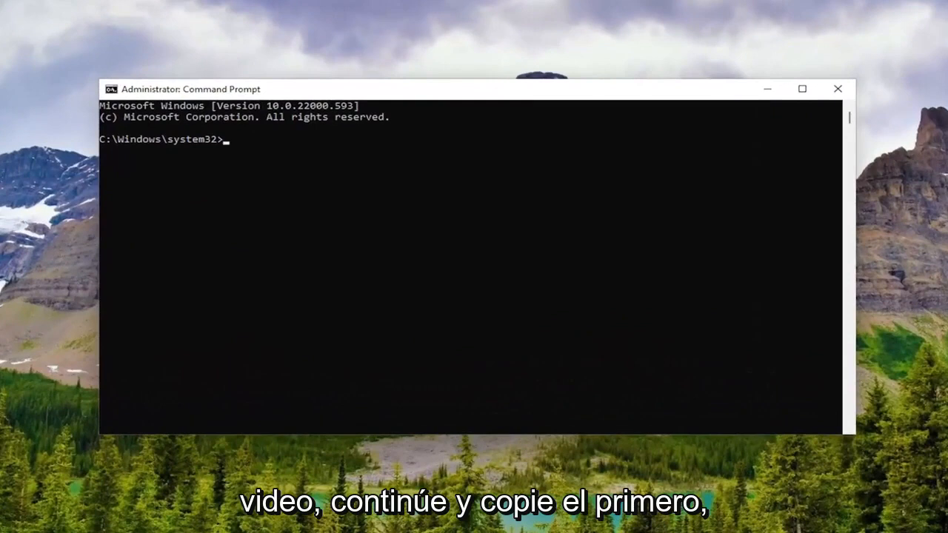
{"action": "mouse_move", "coordinate": [557, 98]}
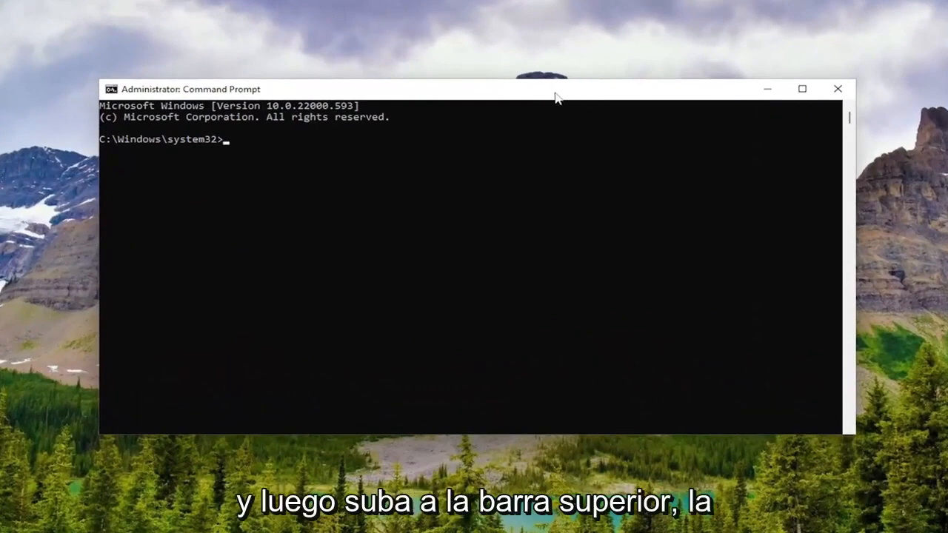
{"action": "mouse_move", "coordinate": [500, 98]}
{"action": "type", "text": "sfc /scannow"}
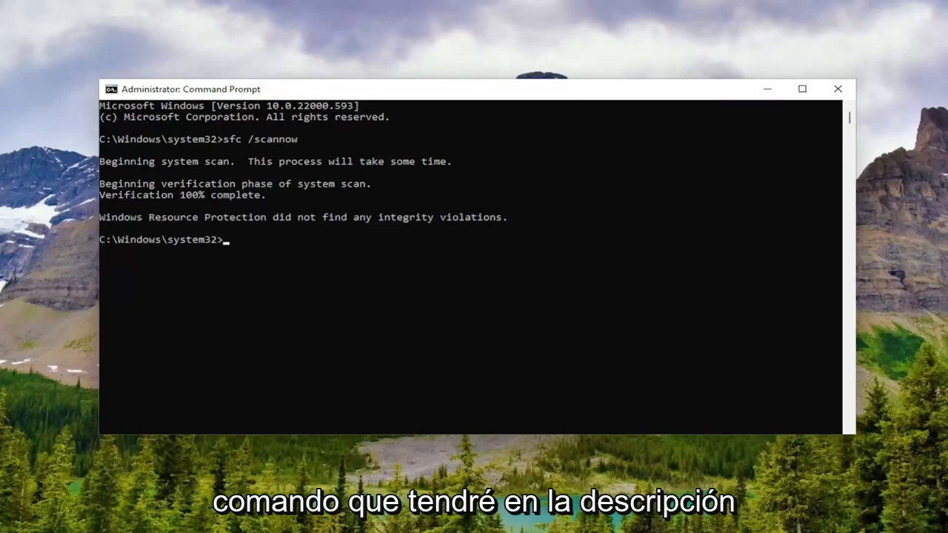
{"action": "mouse_move", "coordinate": [577, 92]}
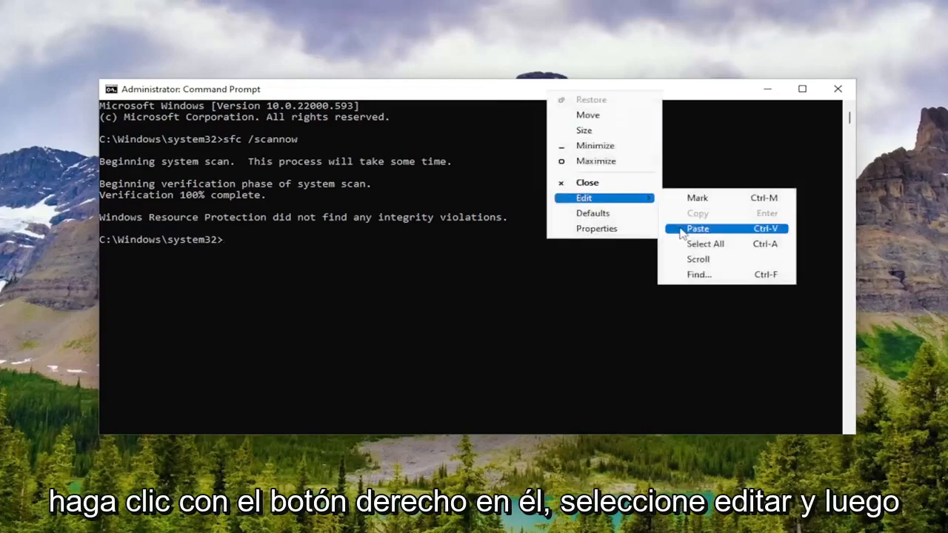
Run DISM /Online /Cleanup-Image /RestoreHealth until the restore completes successfully
{"action": "left_click", "coordinate": [696, 228]}
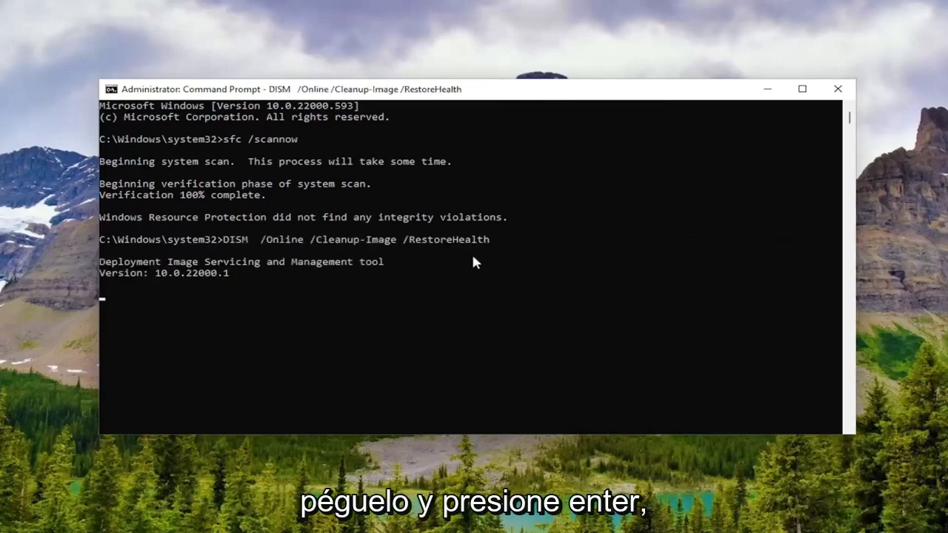
{"action": "key", "text": "Return"}
{"action": "type", "text": "chkdsk /r"}
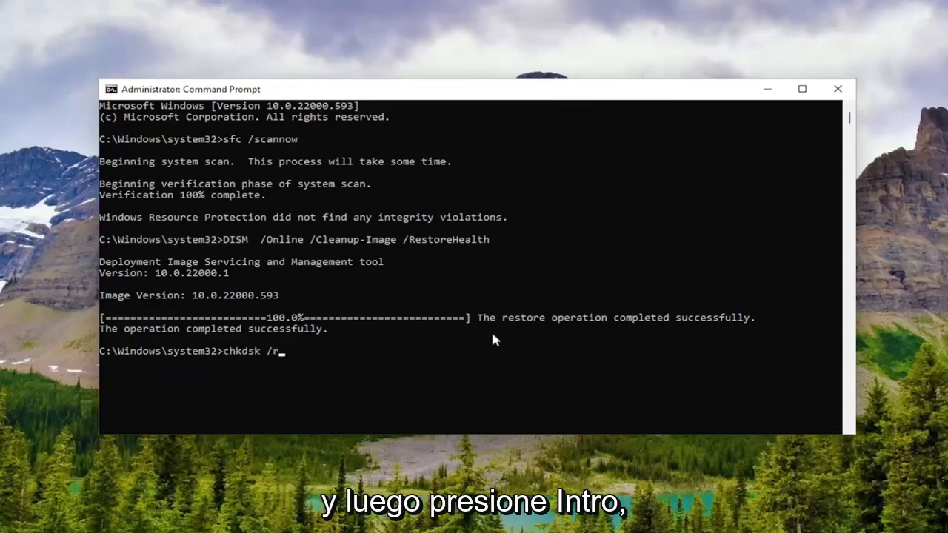
Run chkdsk /r and answer y to schedule the volume check at next restart
{"action": "key", "text": "Return"}
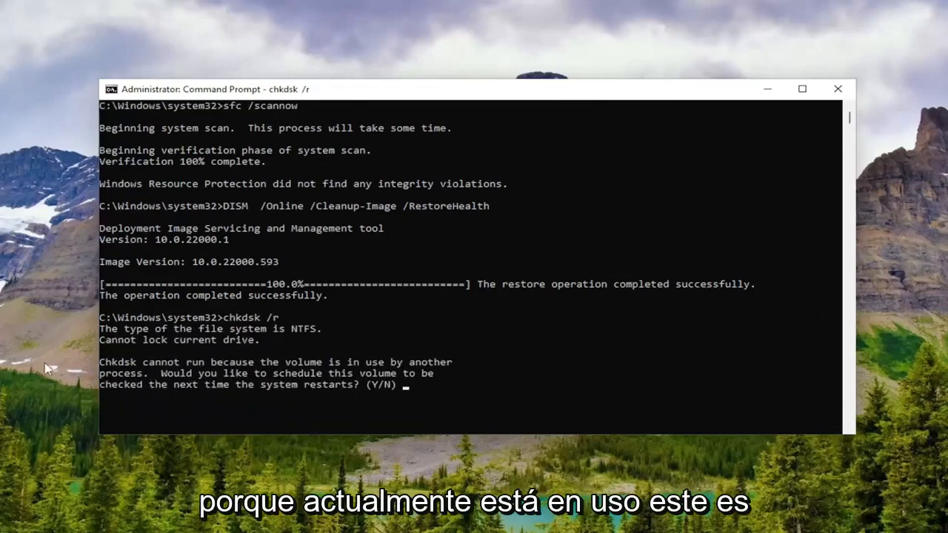
{"action": "mouse_move", "coordinate": [219, 400]}
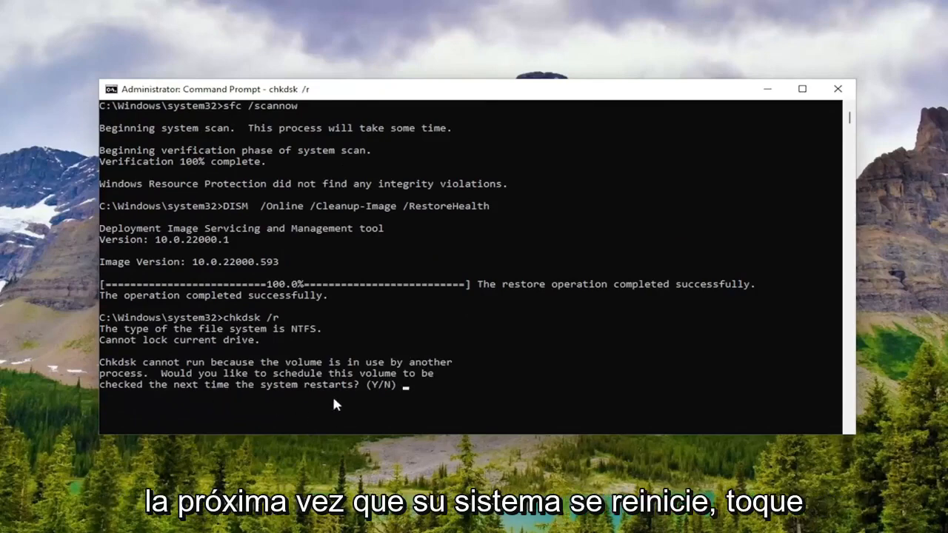
{"action": "type", "text": "y"}
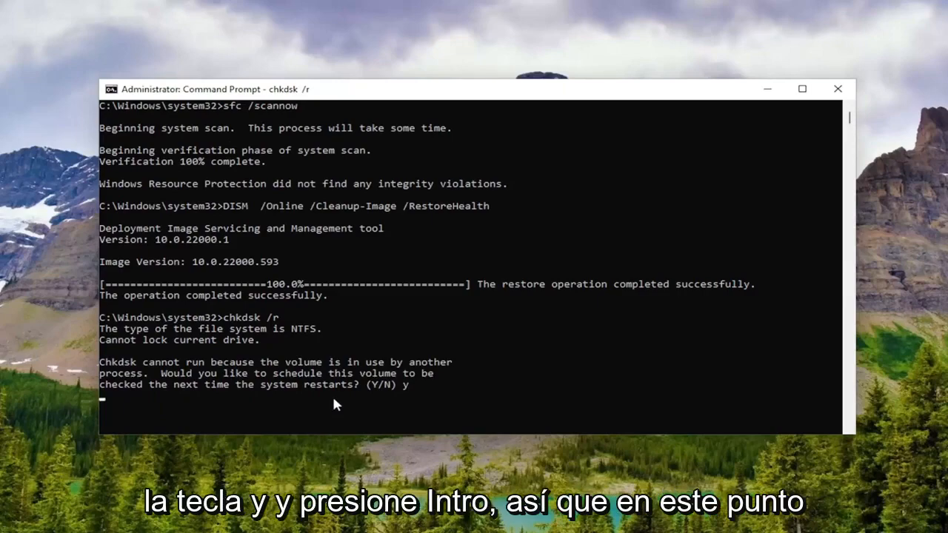